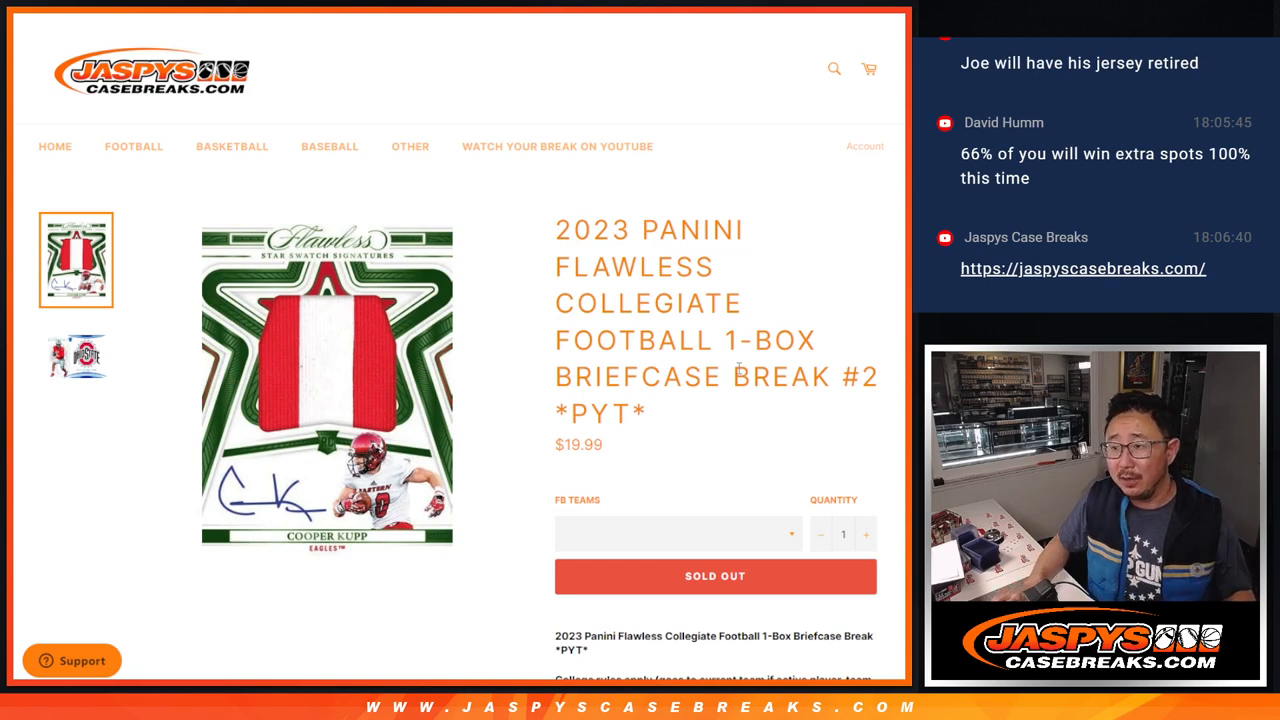
{"action": "scroll", "scroll_direction": "down", "scroll_amount": 3}
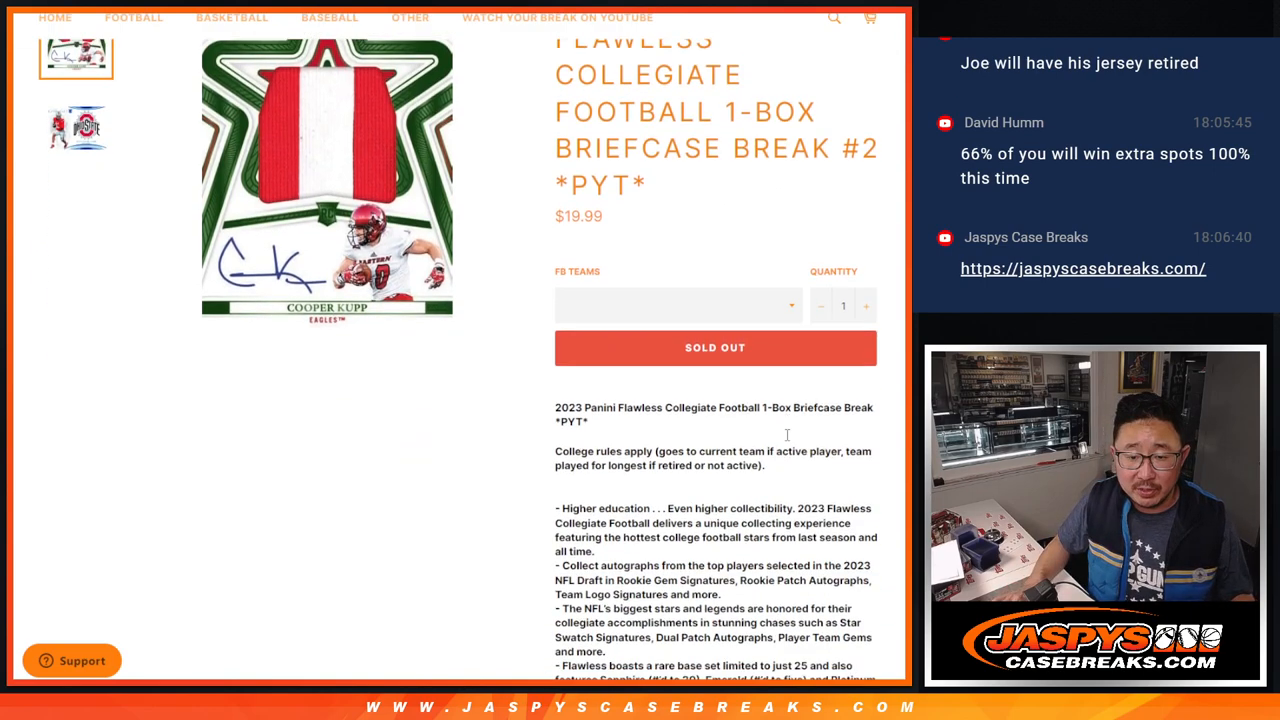
{"action": "scroll", "scroll_direction": "down", "scroll_amount": 3}
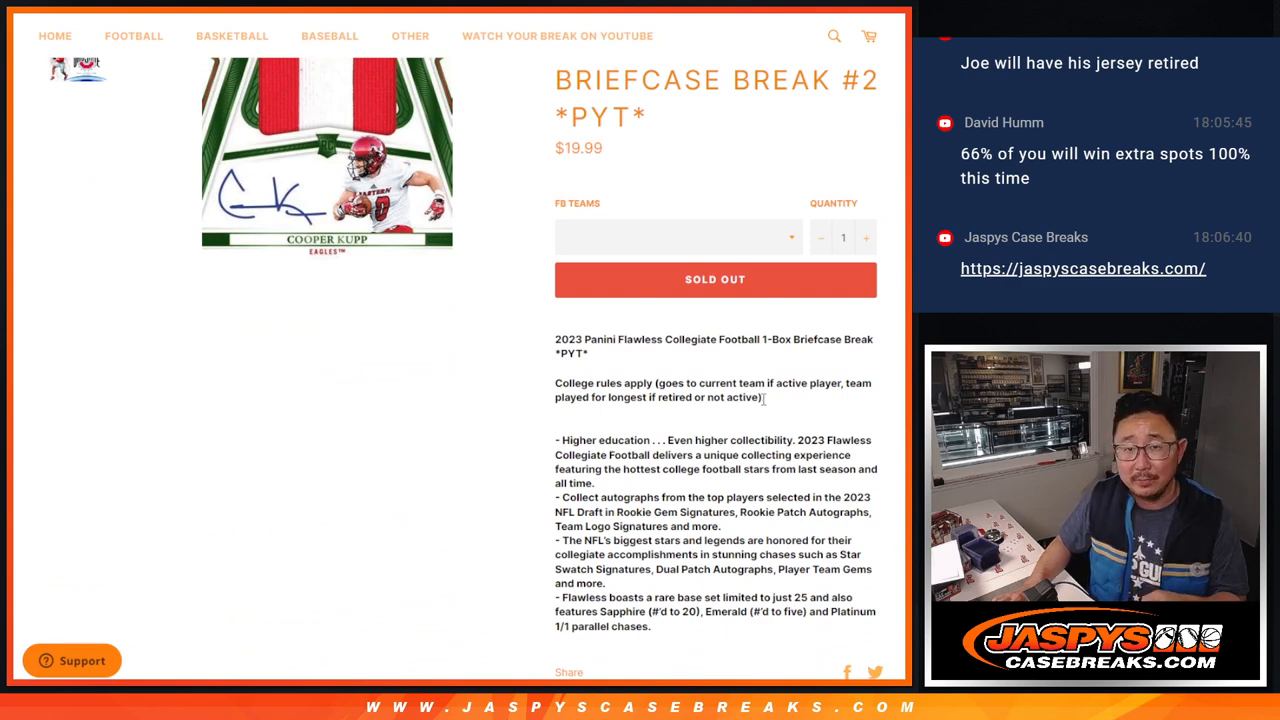
{"action": "scroll", "scroll_direction": "up", "scroll_amount": 3}
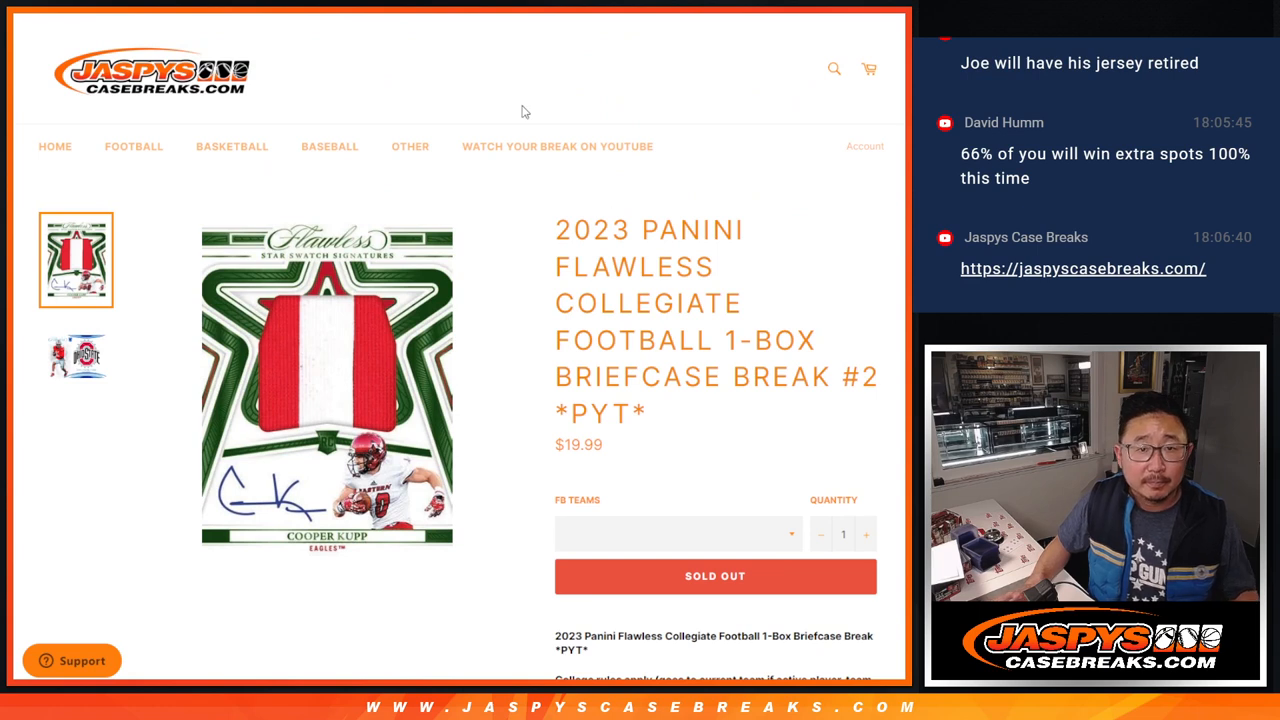
{"action": "mouse_move", "coordinate": [674, 326]}
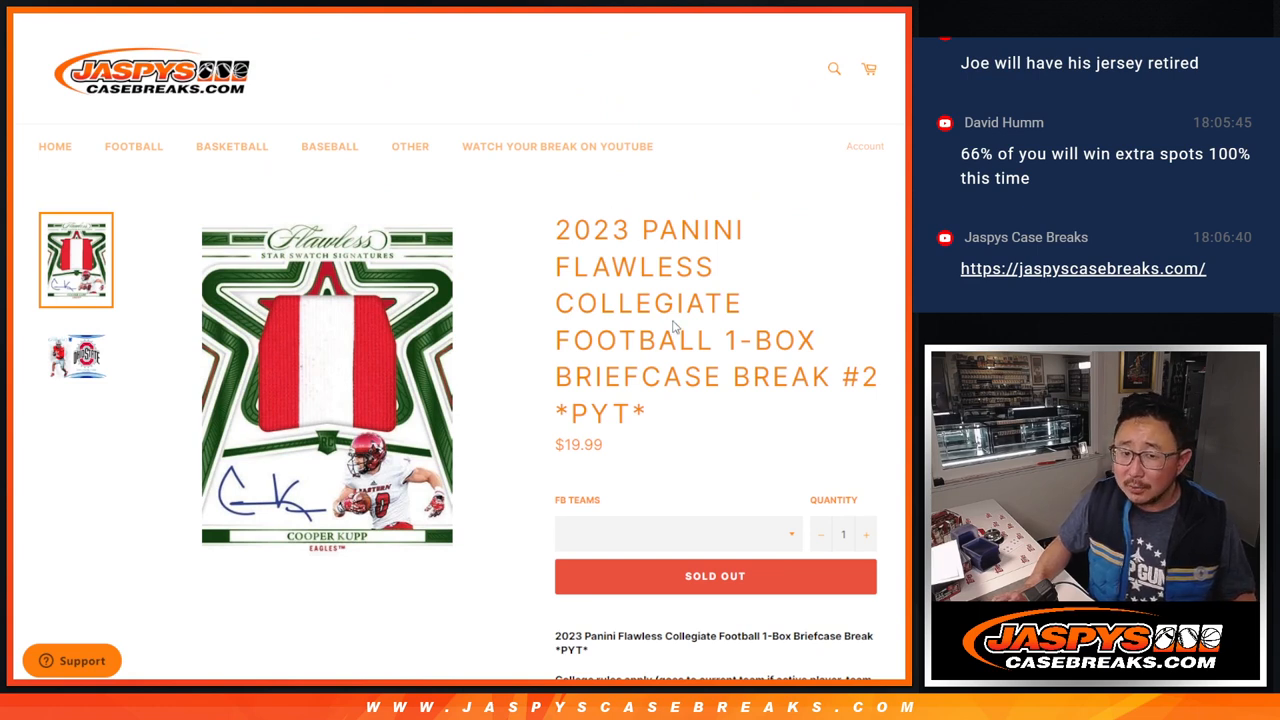